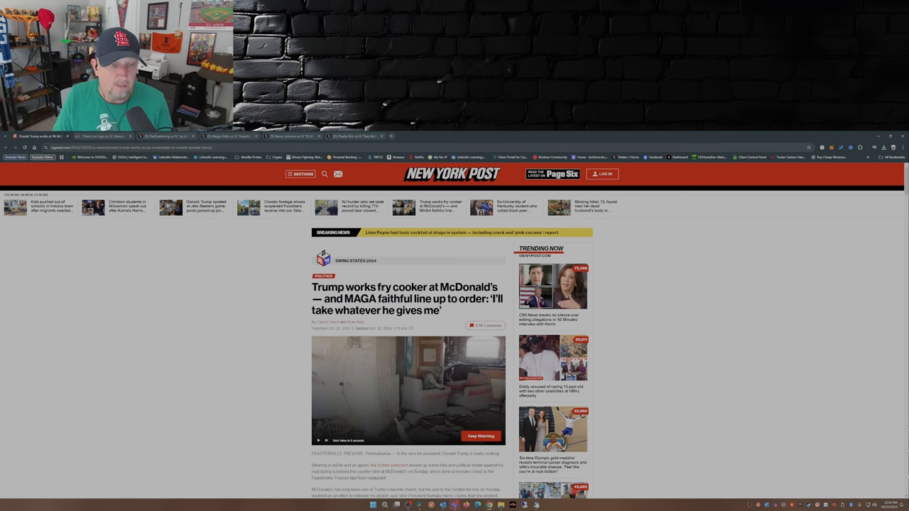
# Scroll the NY Post McDonald's article past the headline and lead video to the drive-thru photo
pyautogui.scroll(-3)
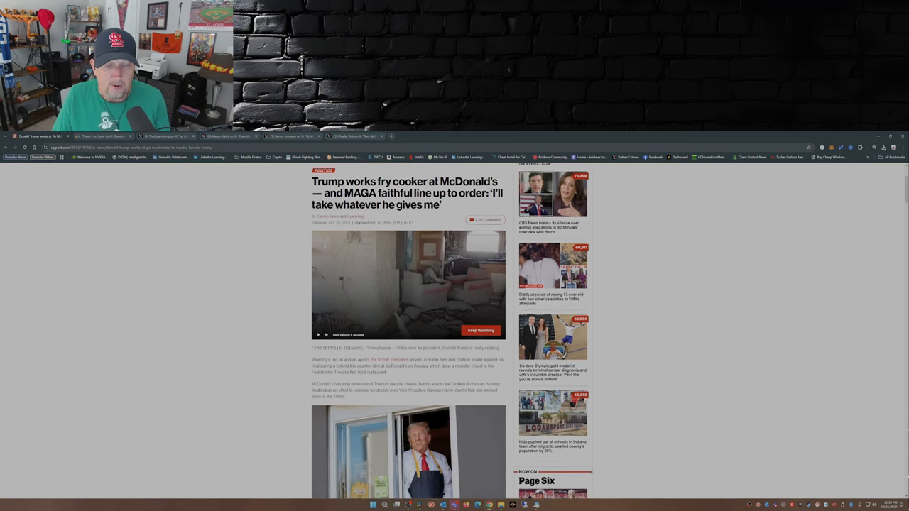
pyautogui.scroll(-3)
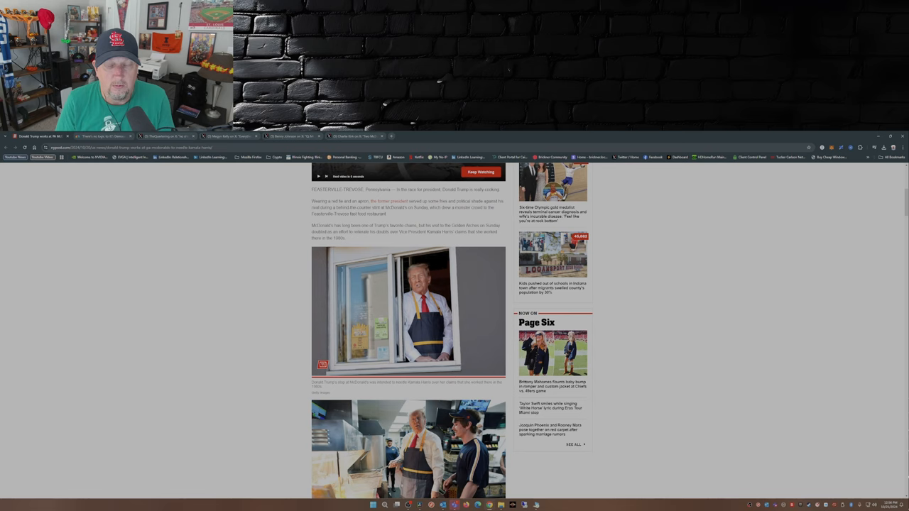
# Scroll past the fry-station photo and Explore More box to Trump handing a customer a bag
pyautogui.scroll(-3)
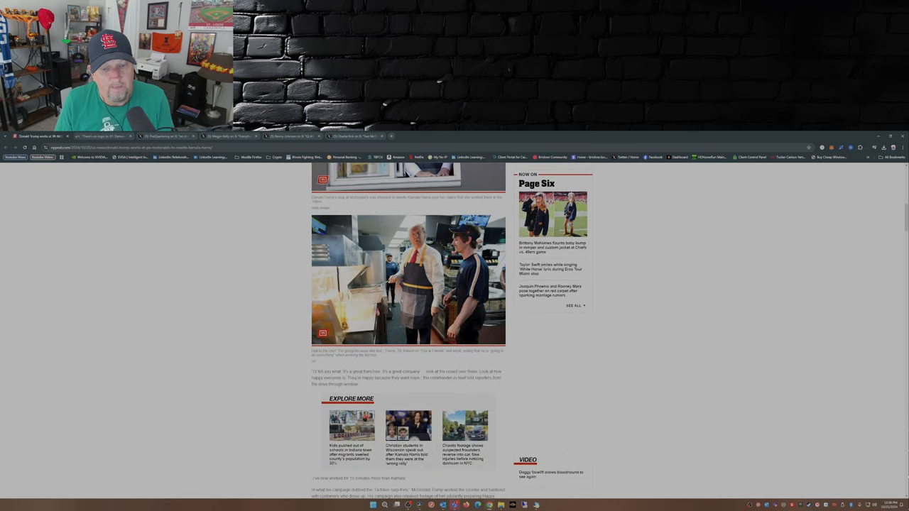
pyautogui.scroll(-3)
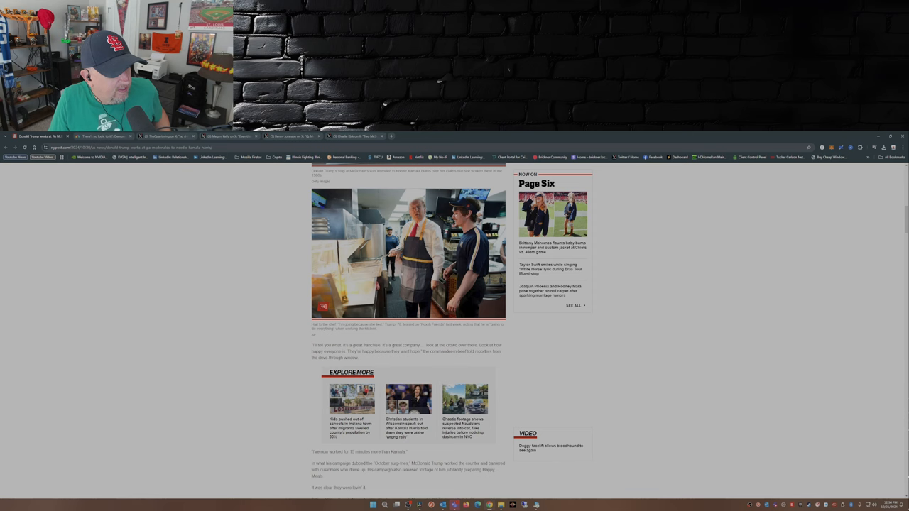
pyautogui.scroll(-3)
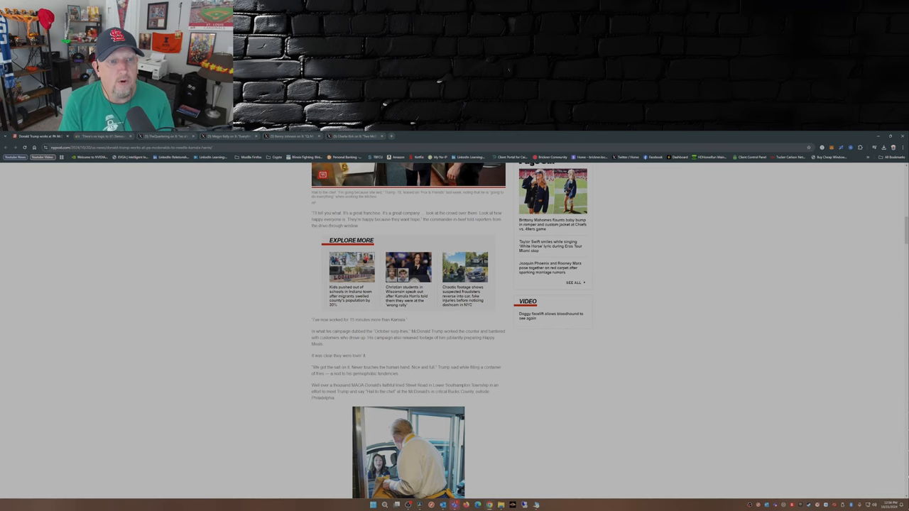
pyautogui.scroll(-3)
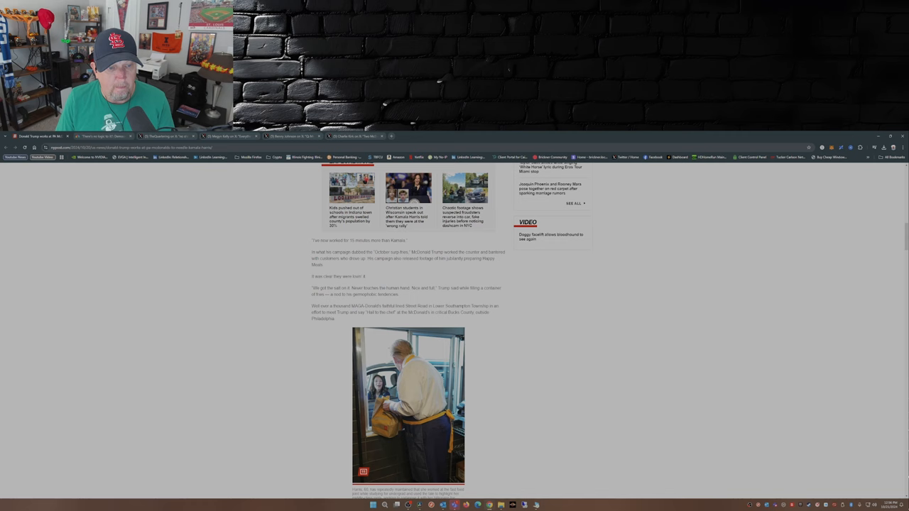
pyautogui.scroll(-3)
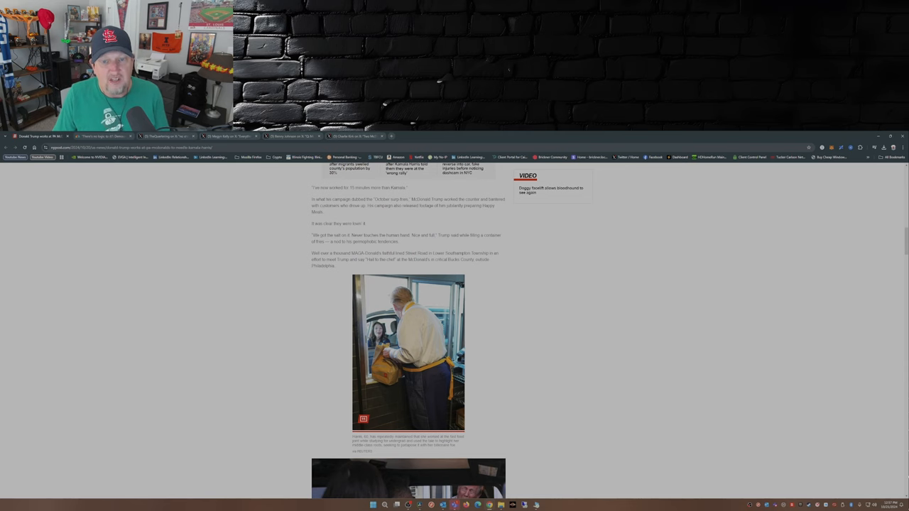
# Scroll further down the NY Post article before moving to the MSNBC clip
pyautogui.scroll(-3)
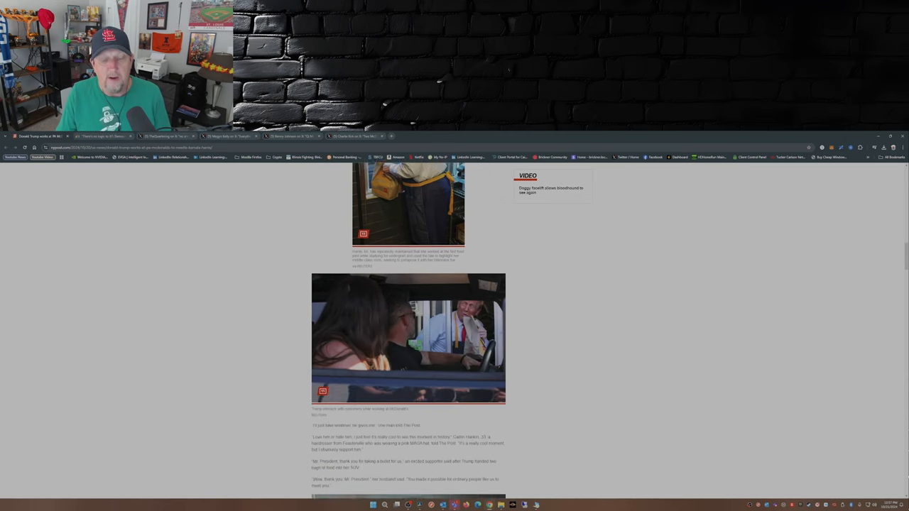
pyautogui.scroll(-3)
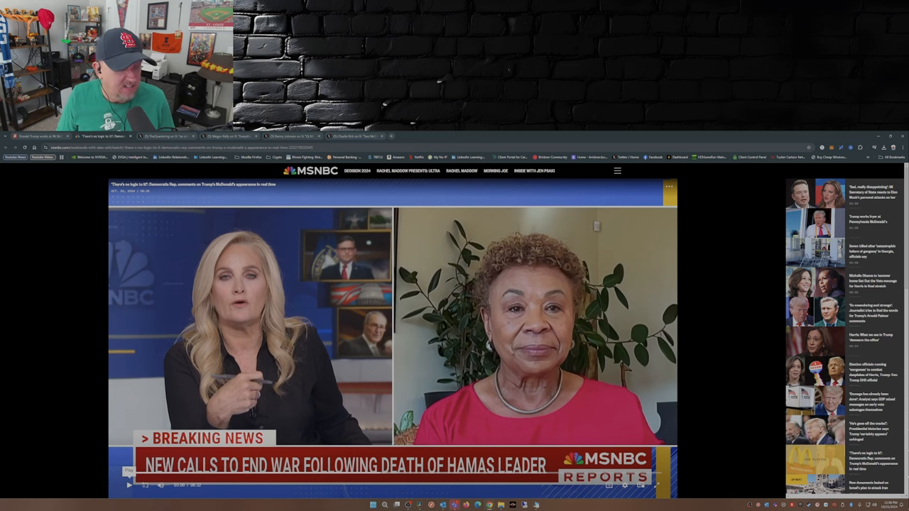
# Play the MSNBC Trump McDonald's clip and stop it around 4:31 of 6:32
pyautogui.click(129, 485)
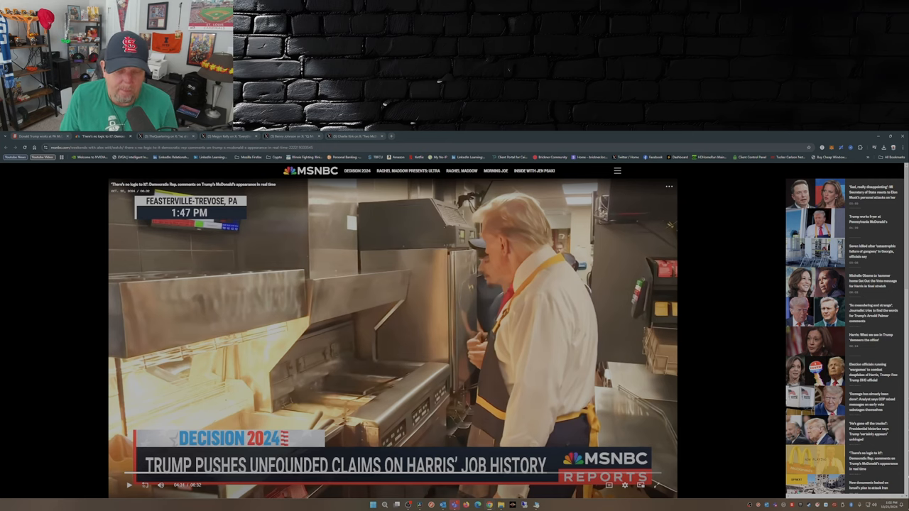
pyautogui.click(128, 485)
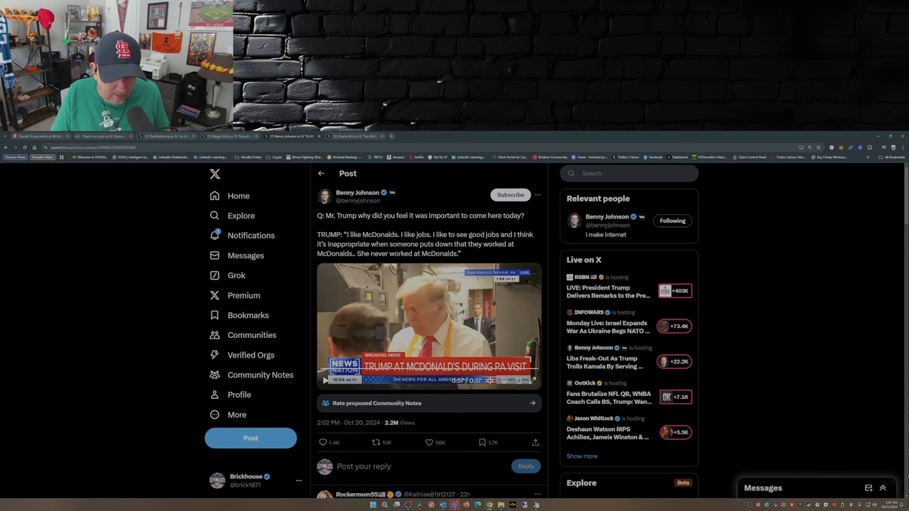
# Scroll Benny Johnson's NewsNation video post down to its replies
pyautogui.scroll(-3)
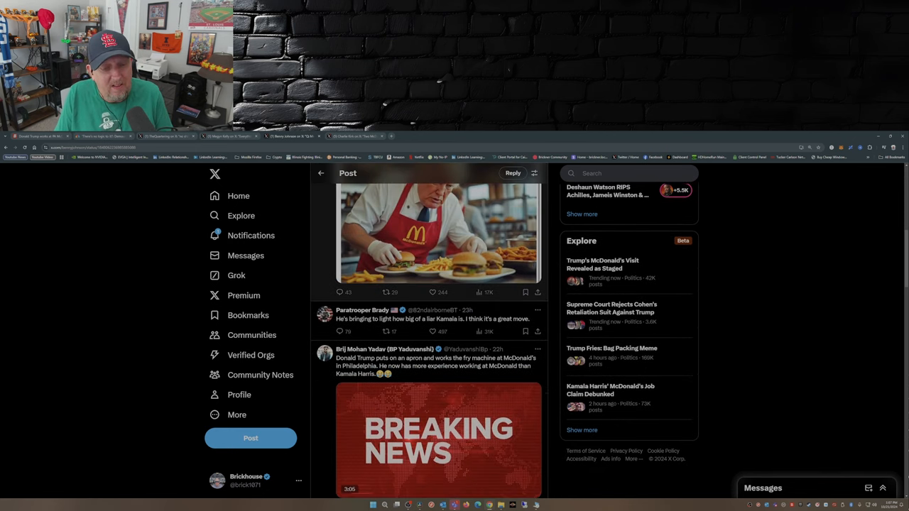
# Read through the replies under Benny Johnson's post, including the fry-machine joke
pyautogui.scroll(-3)
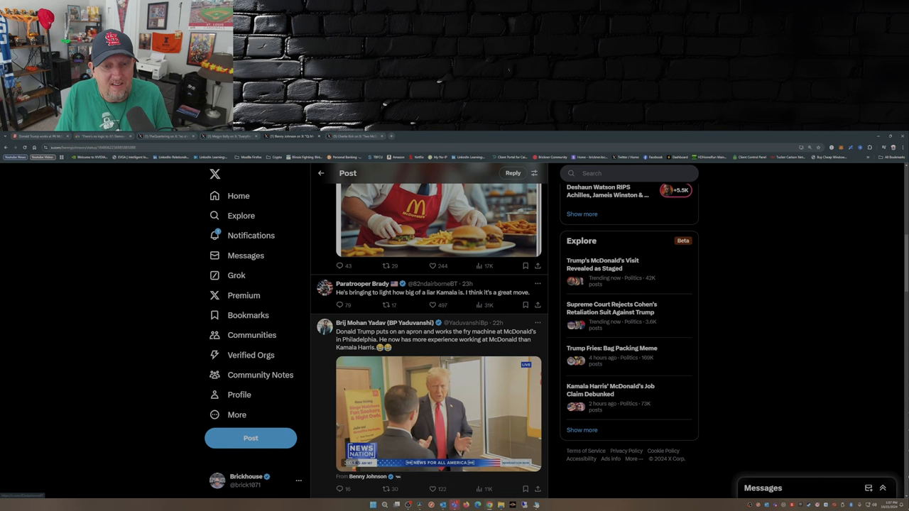
pyautogui.scroll(-3)
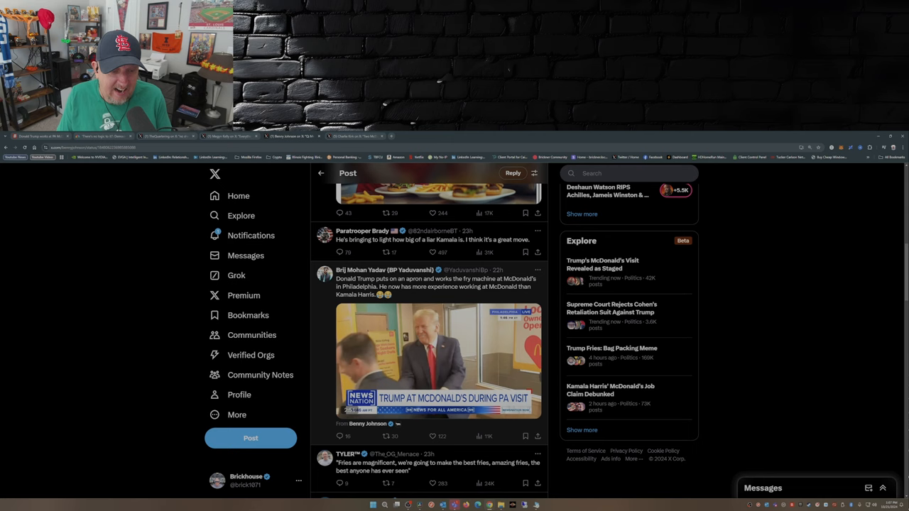
pyautogui.scroll(-3)
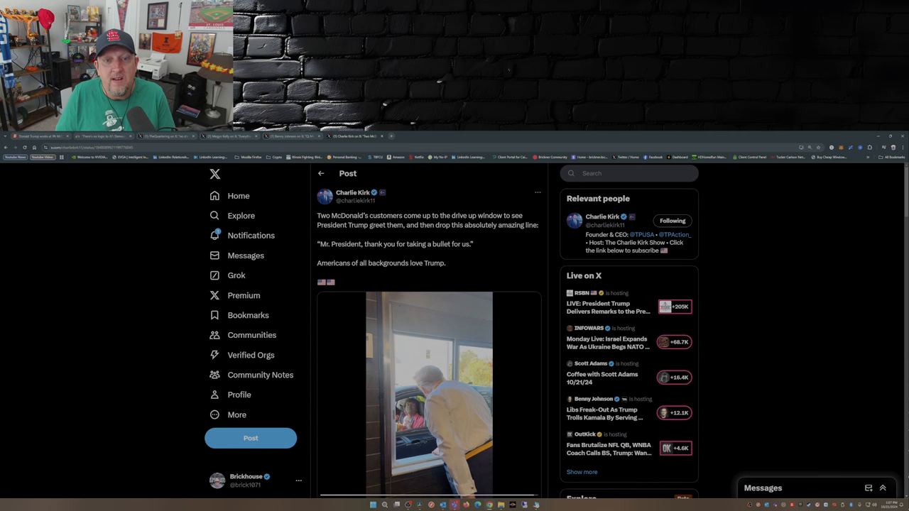
pyautogui.scroll(-3)
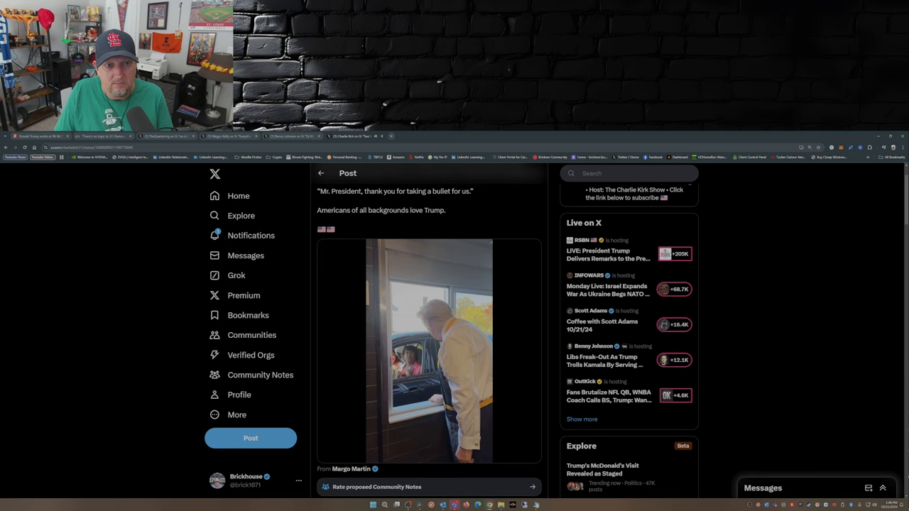
# Play Charlie Kirk's 33-second drive-thru video to the end, clicking the player as it finishes
pyautogui.click(427, 352)
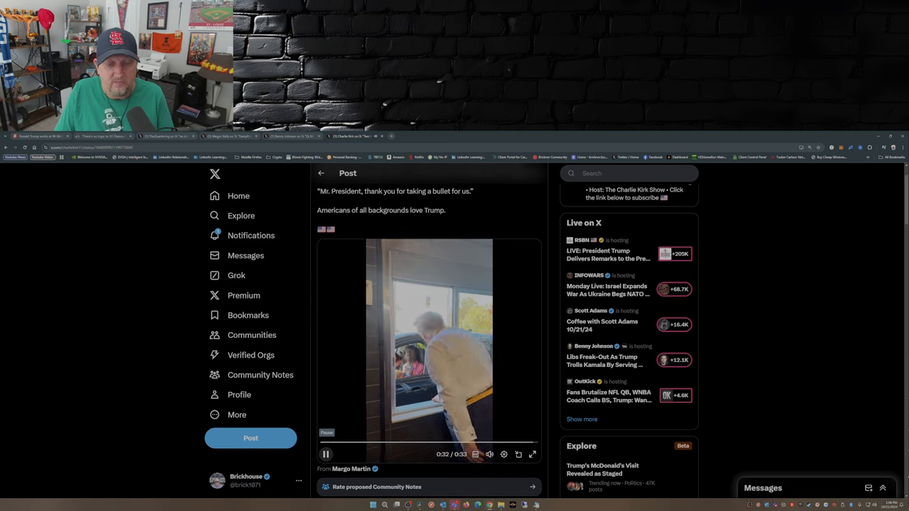
pyautogui.click(325, 455)
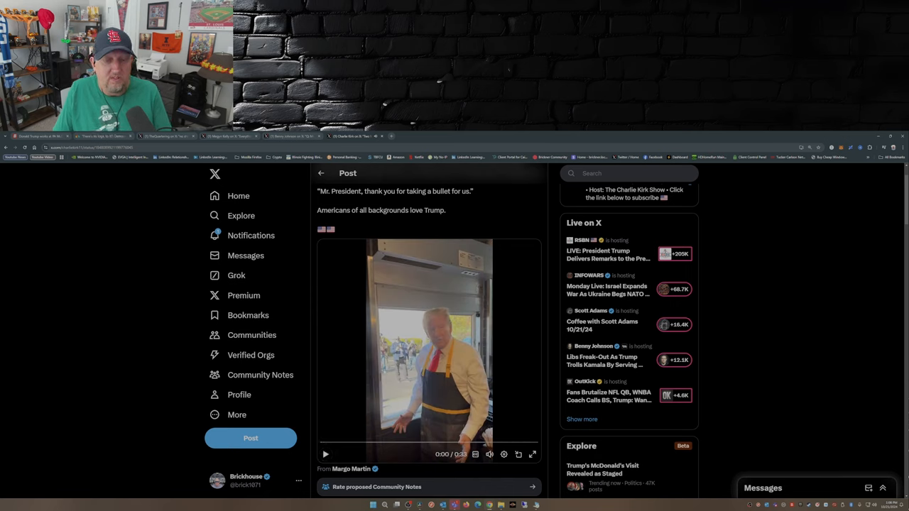